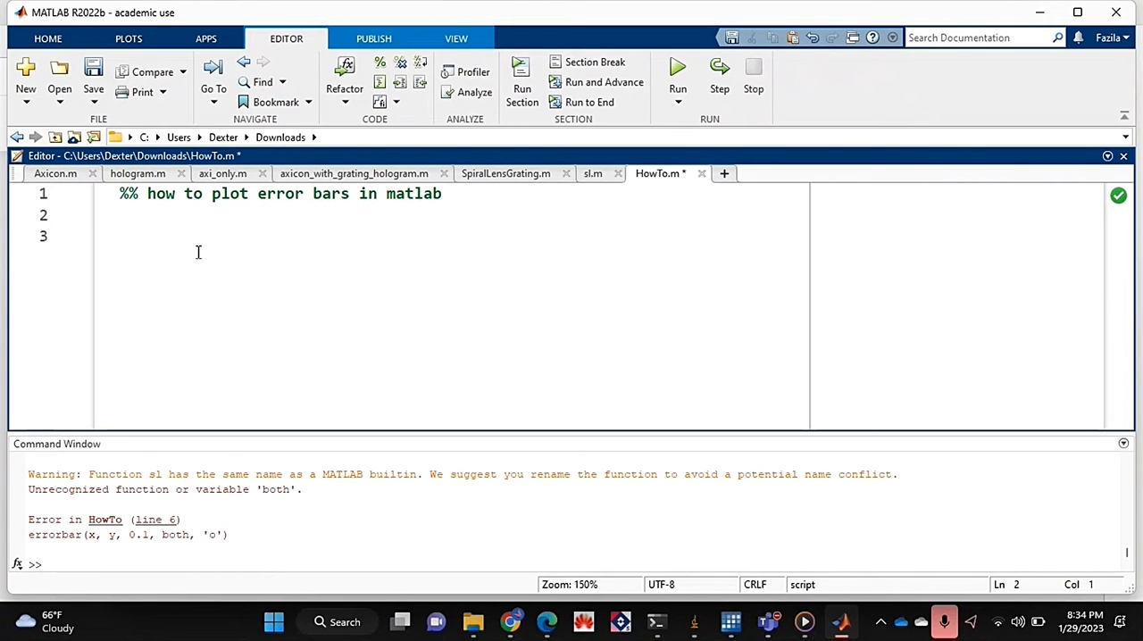
# Define x = [1, 2, 3, 4] and y = [4, 3, 2, 1] in the script.
pyautogui.click(120, 214)
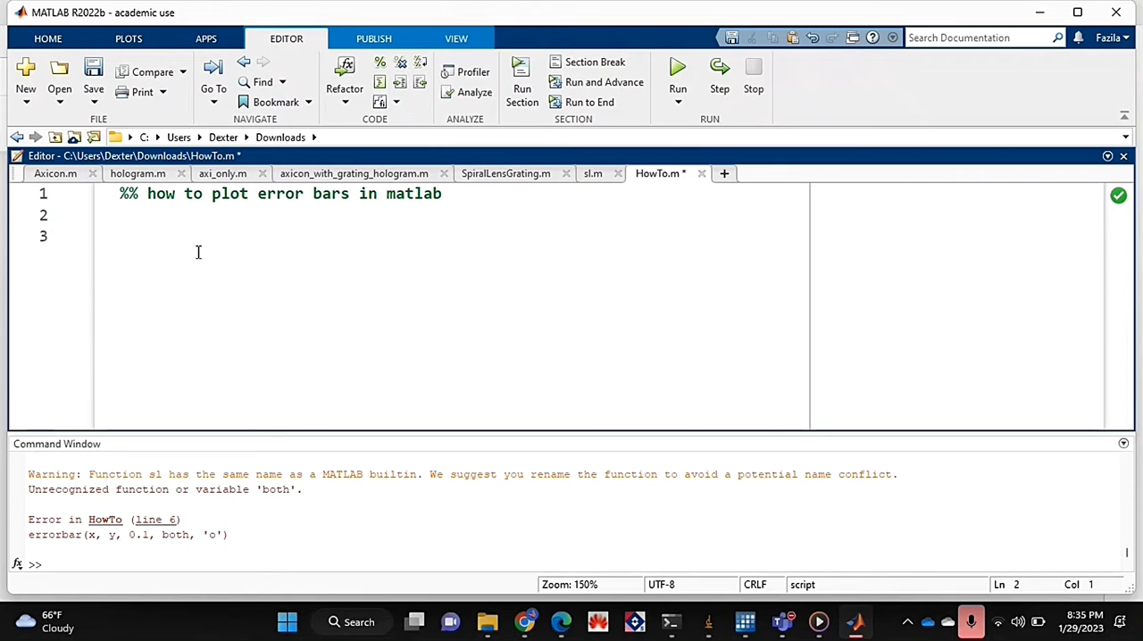
pyautogui.write('x =')
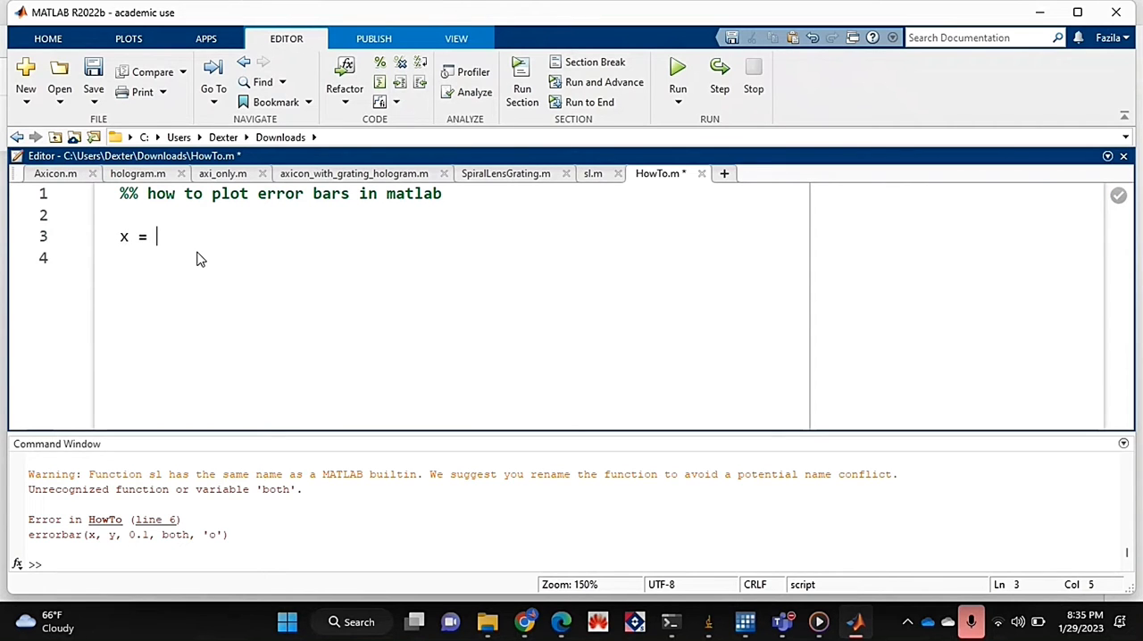
pyautogui.write('[]')
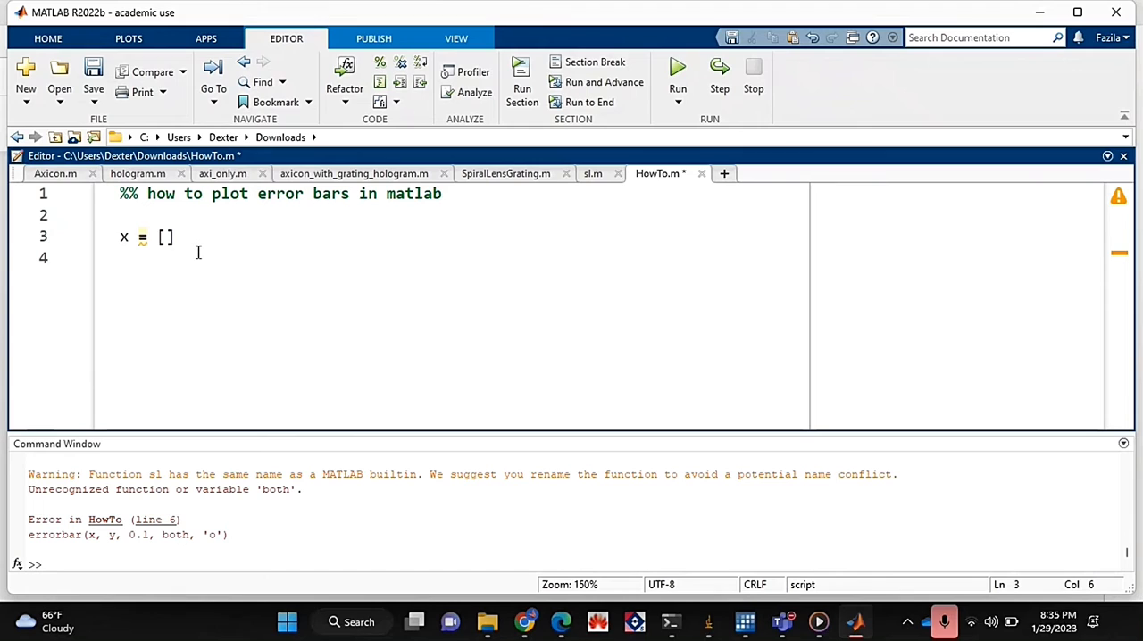
pyautogui.write('1,')
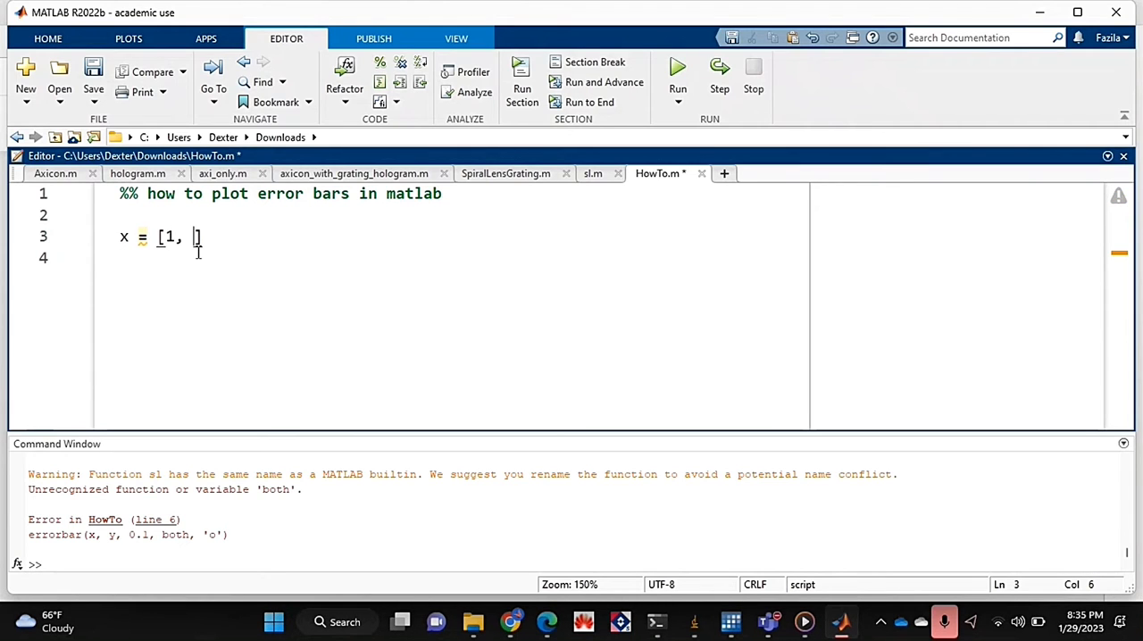
pyautogui.write('2, 3, 4]')
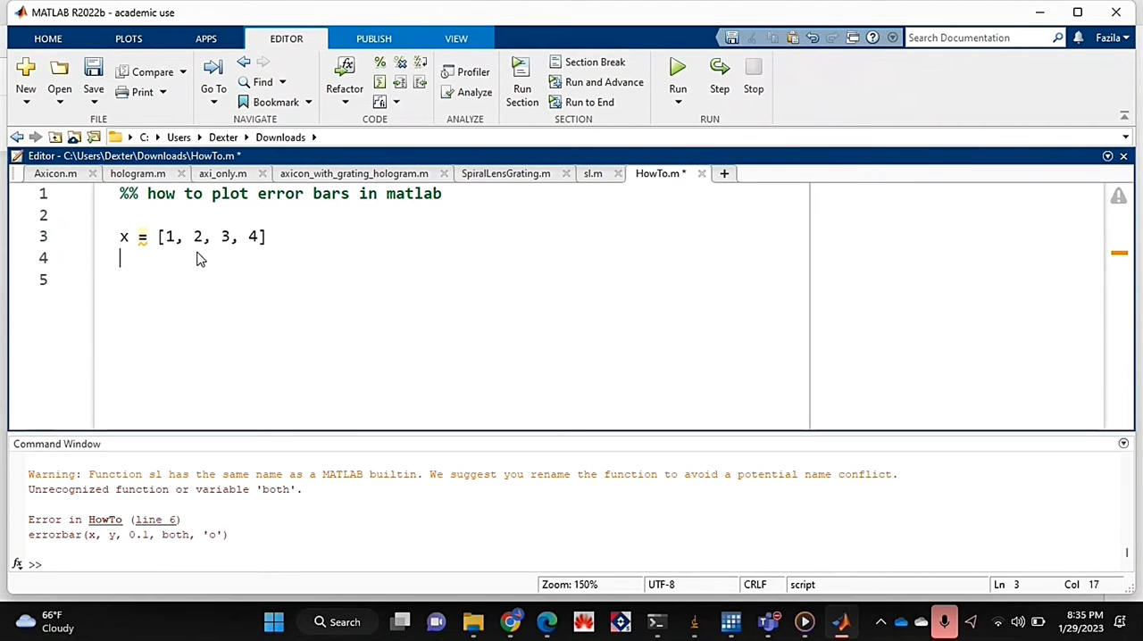
pyautogui.write('y = [4, 3, 2, 1];')
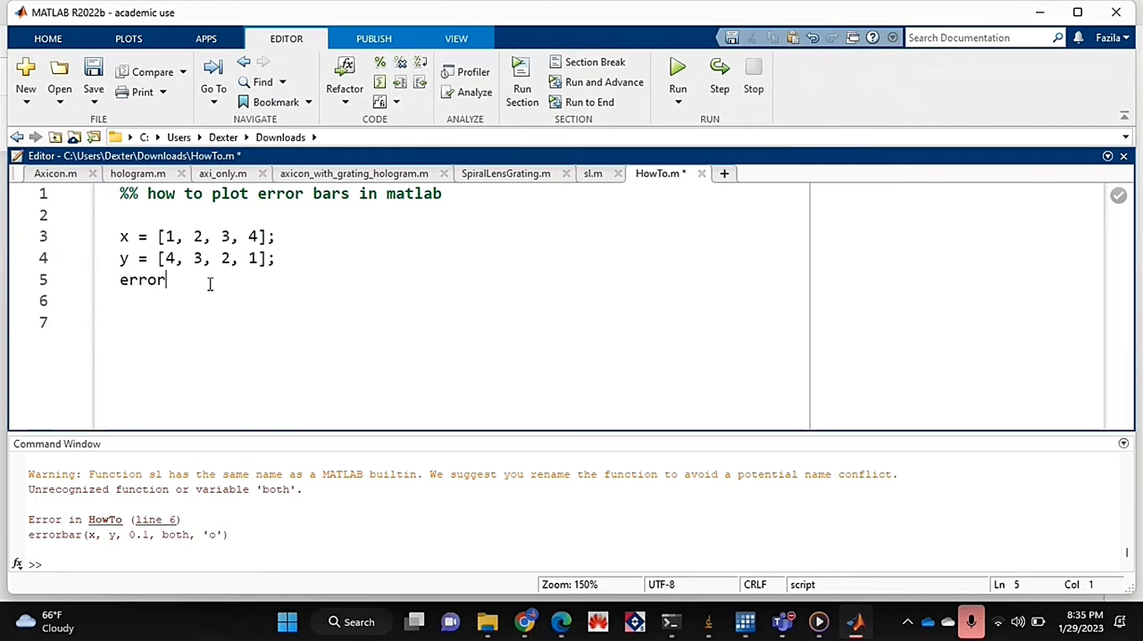
# Define error = [0.1, 0.2, 0.15, 0.26] on line 5.
pyautogui.write('= []')
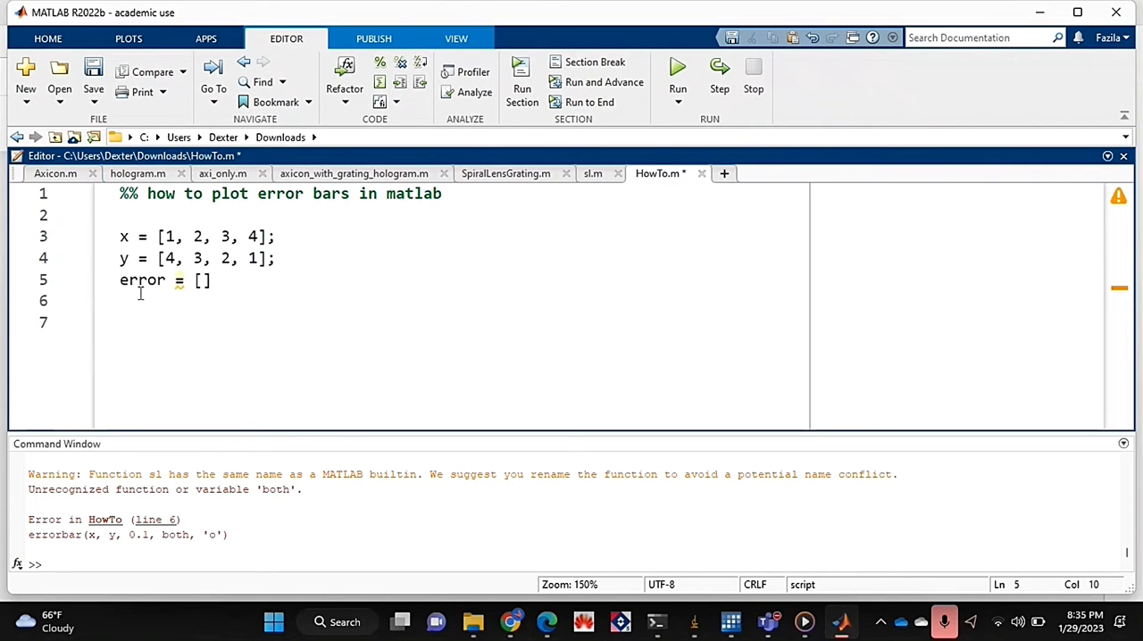
pyautogui.write('0.1,')
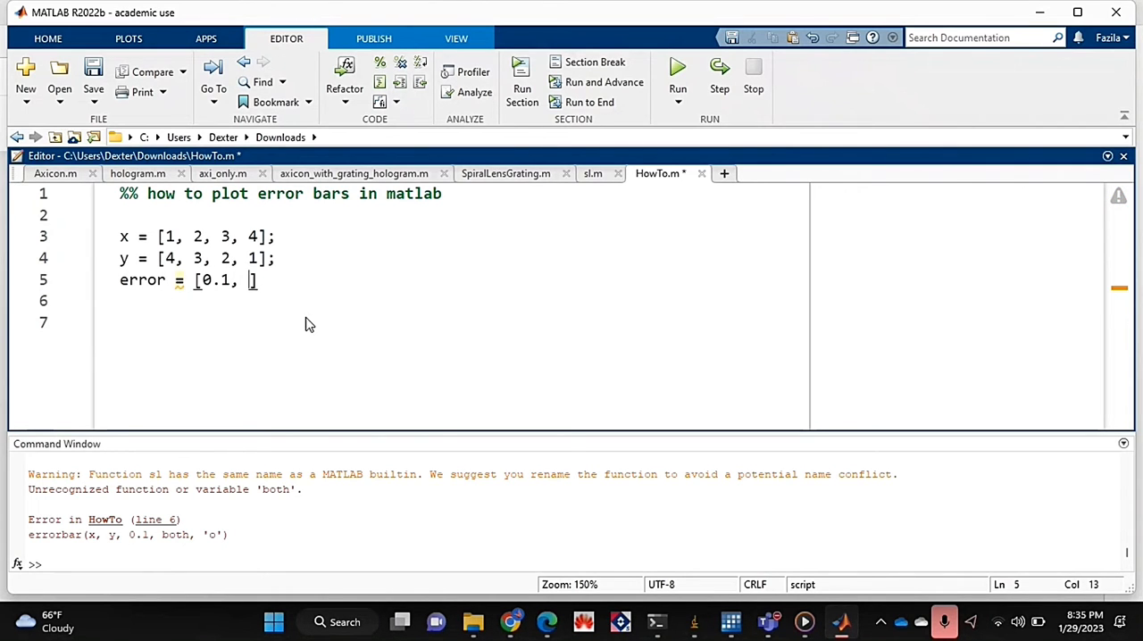
pyautogui.write('0.,1')
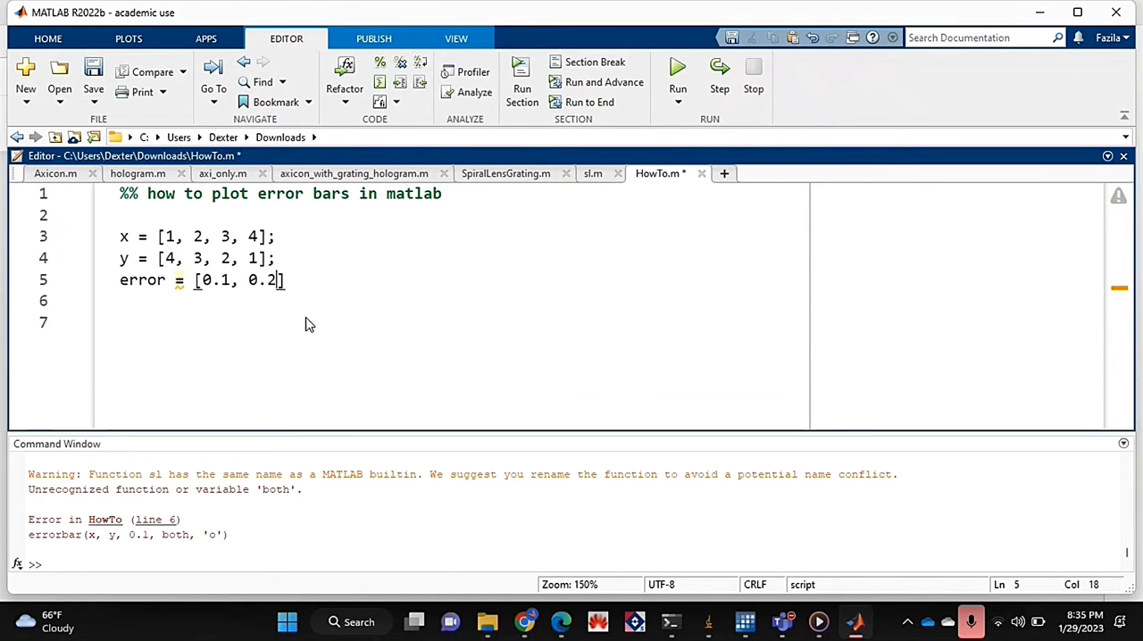
pyautogui.write(', 0.')
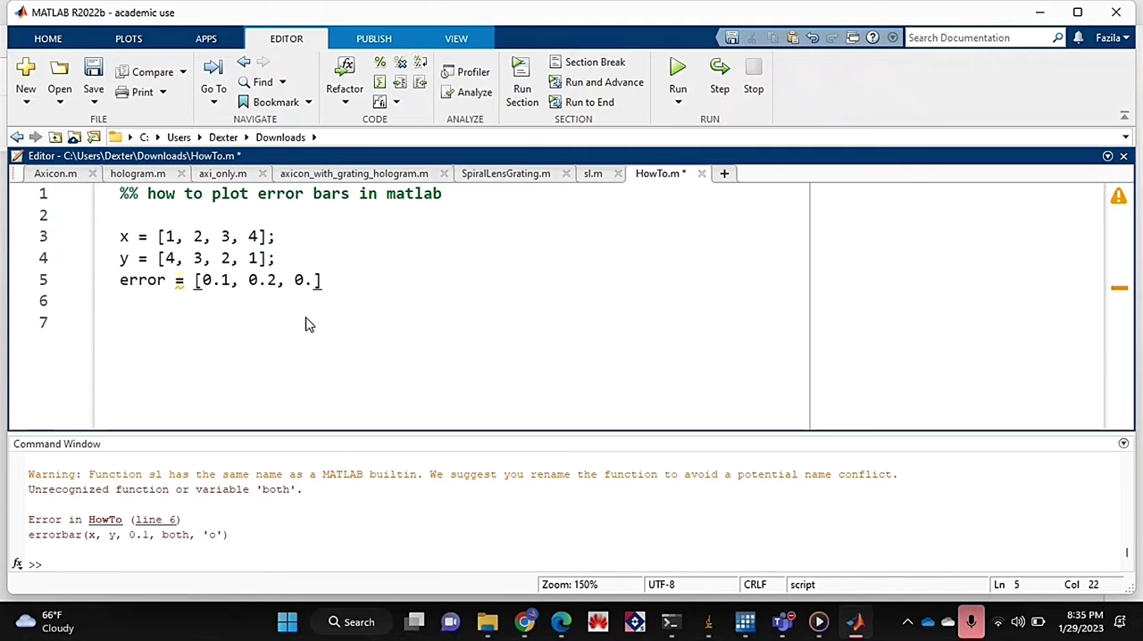
pyautogui.write('15, 0.2')
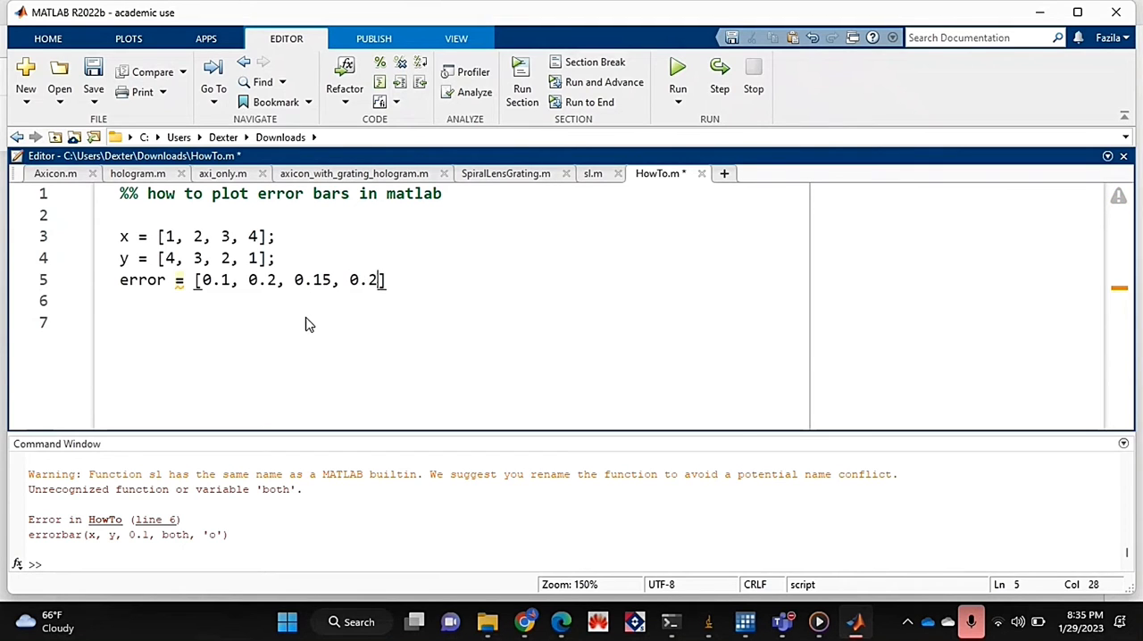
pyautogui.write('6')
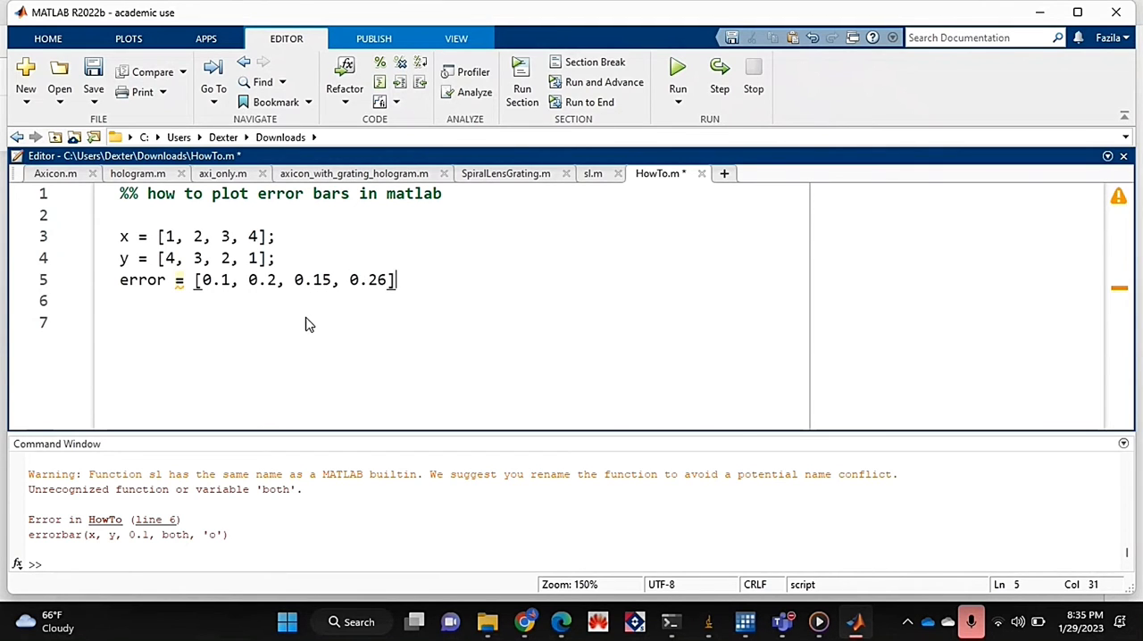
pyautogui.write(';')
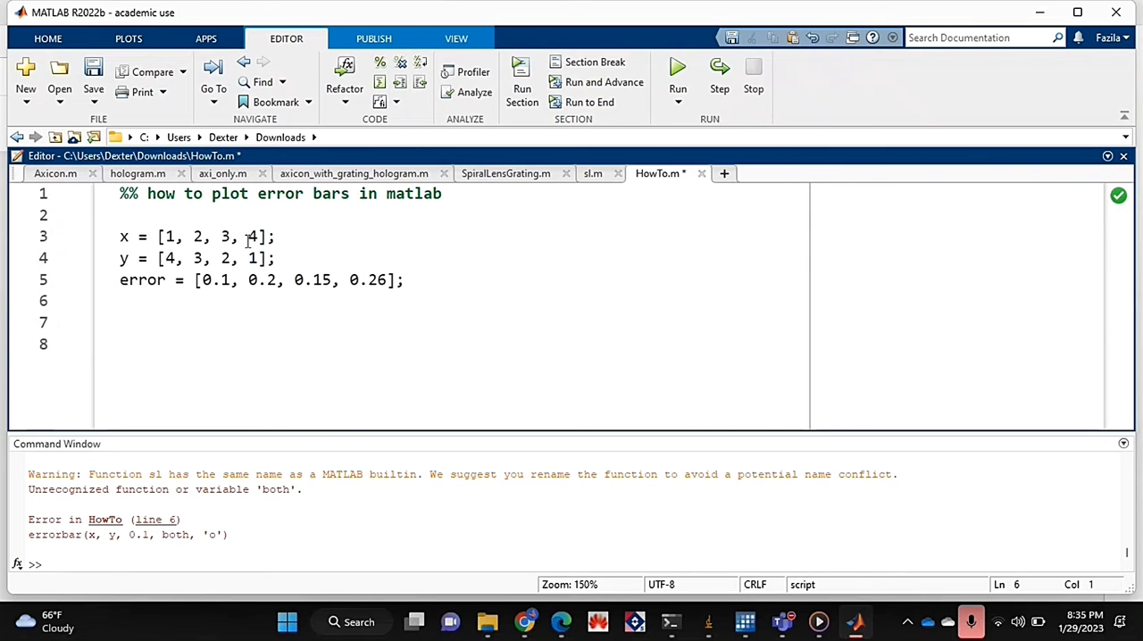
pyautogui.moveTo(437, 314)
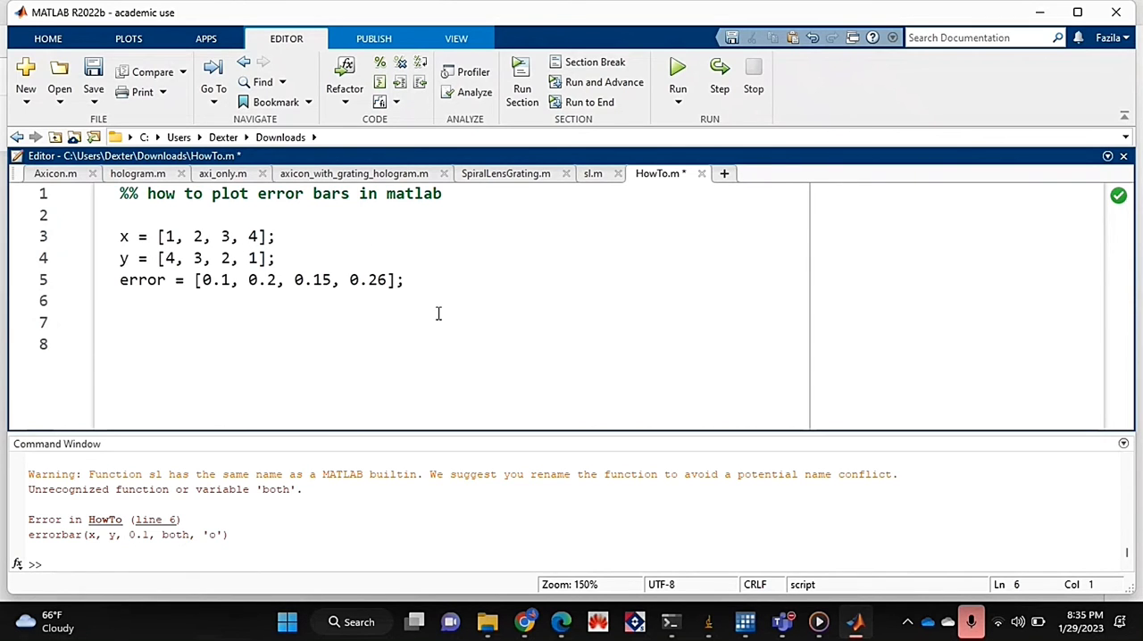
# Write errorbar(x, y, error, "both", 'o') on line 6 and run the script.
pyautogui.write('errorbar(error')
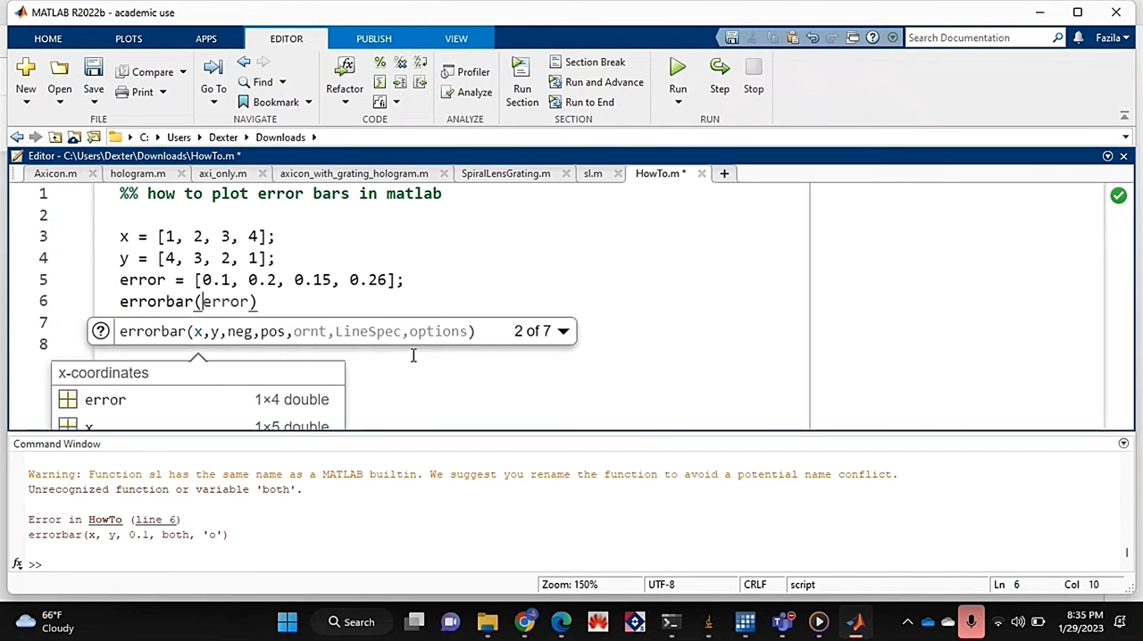
pyautogui.write('x, y')
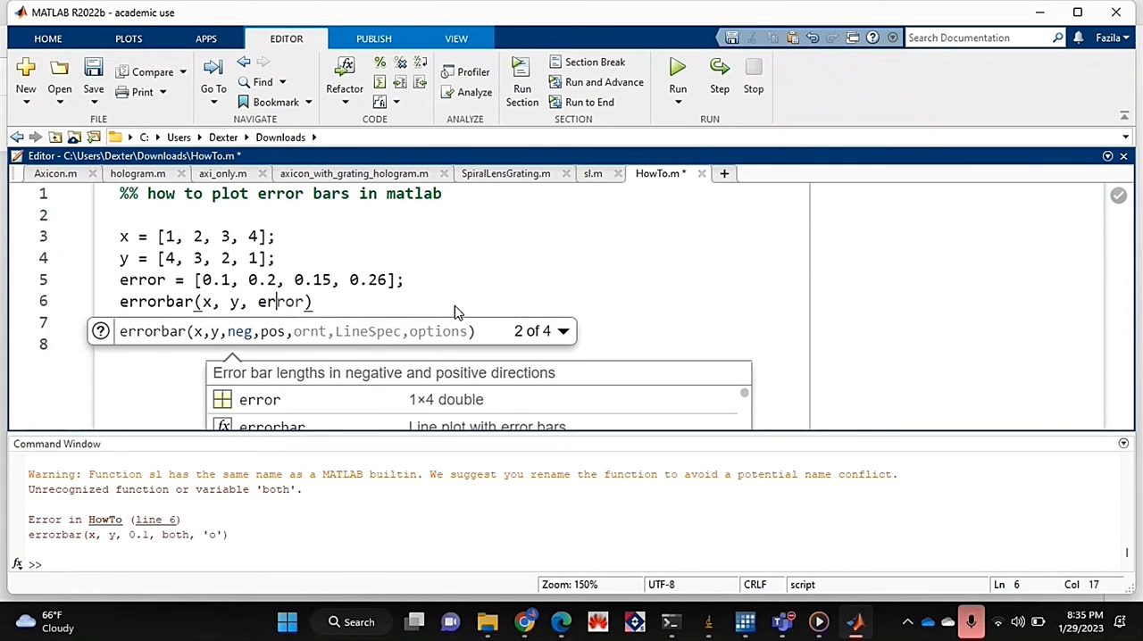
pyautogui.write(', error')
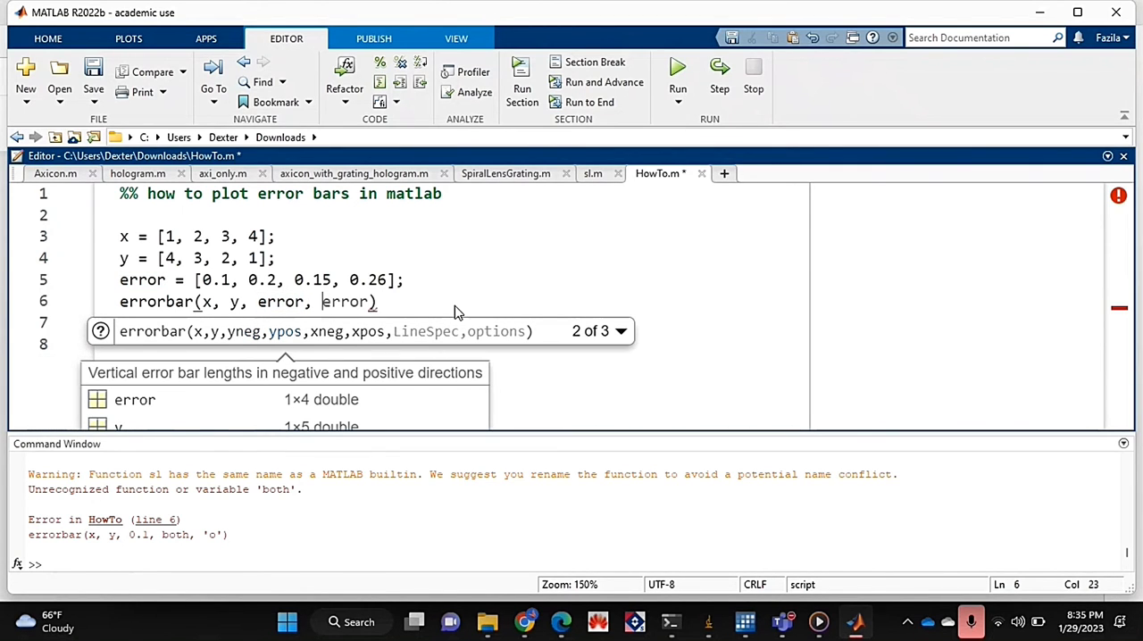
pyautogui.write('"both"')
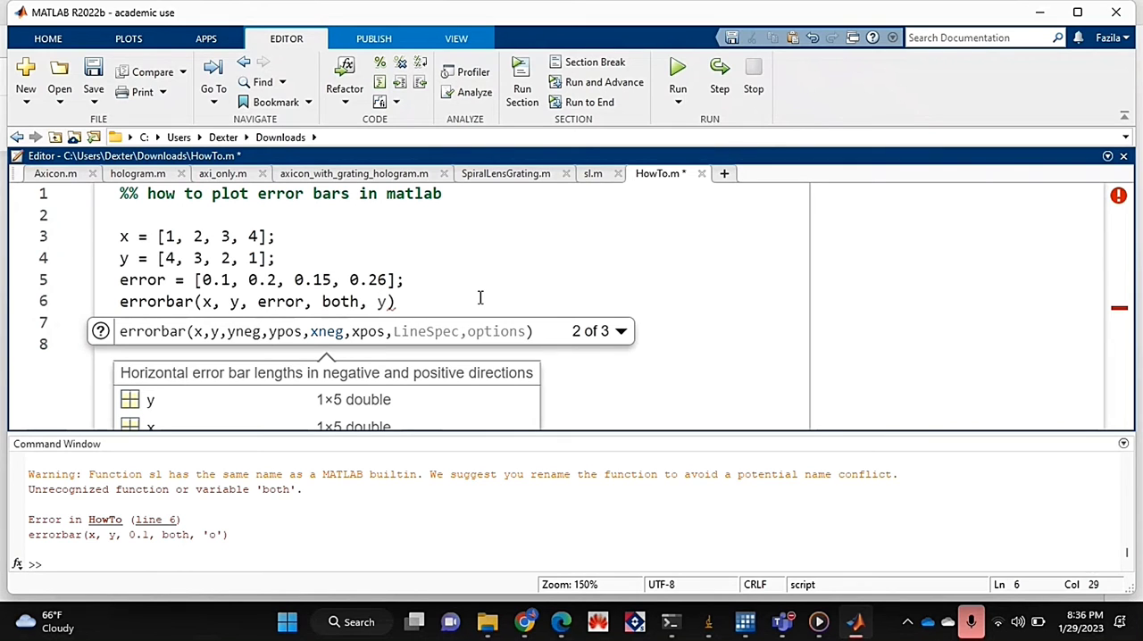
pyautogui.write("'o")
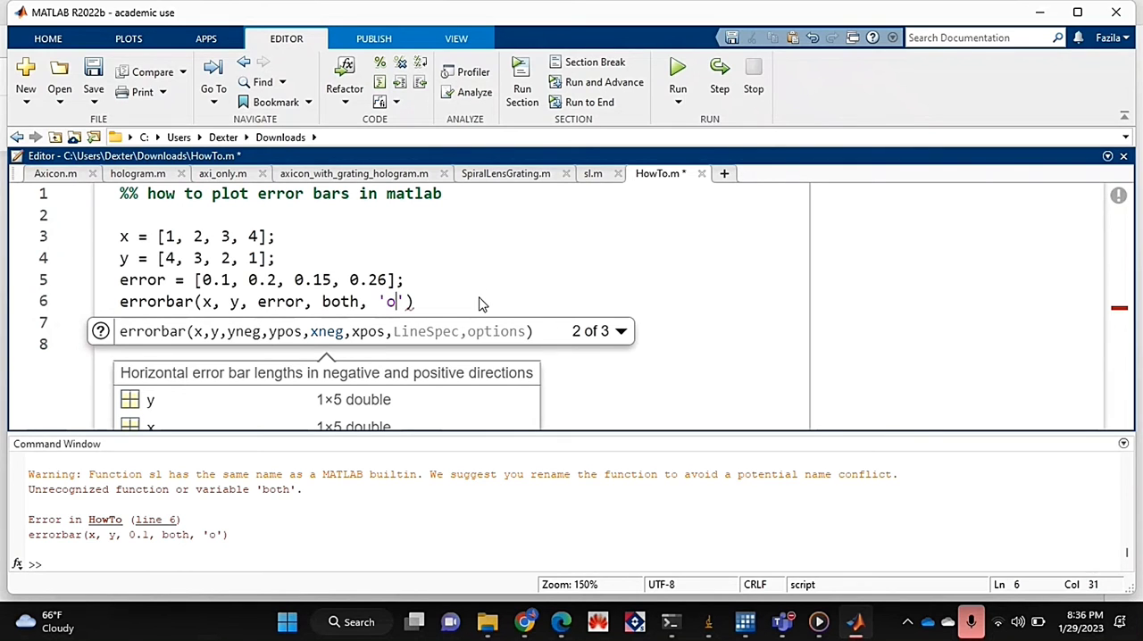
pyautogui.press('Return')
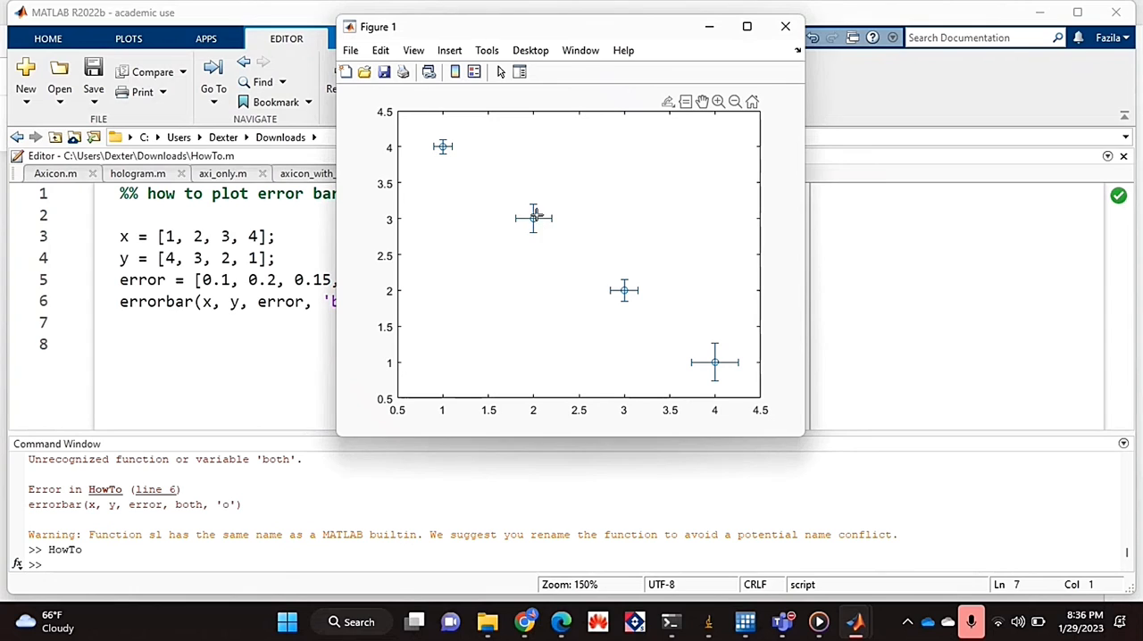
pyautogui.moveTo(632, 292)
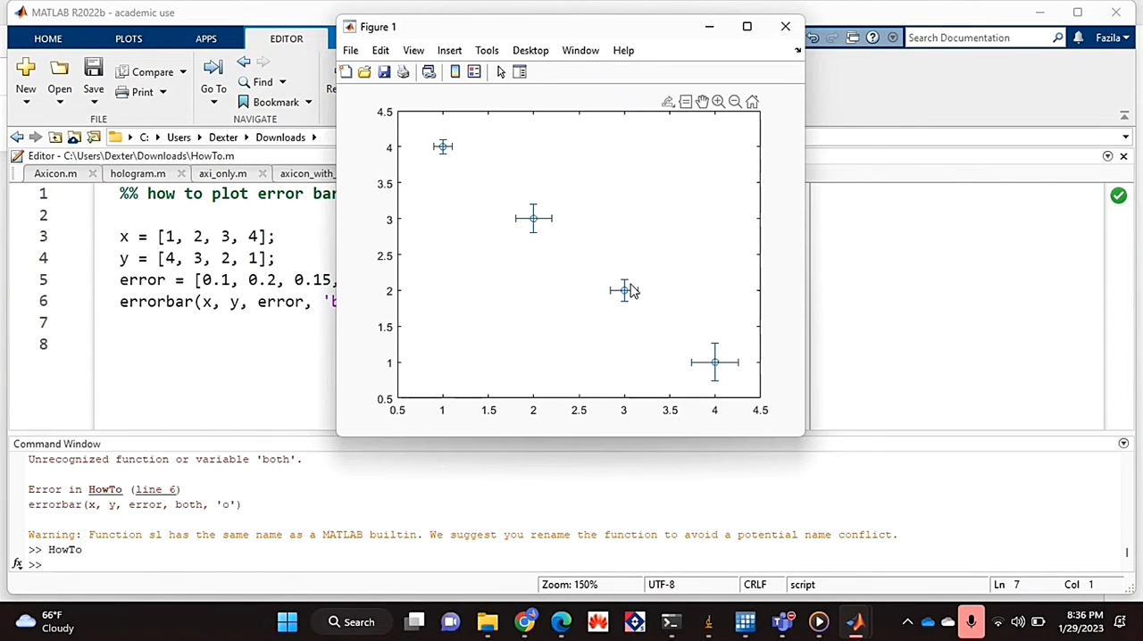
pyautogui.moveTo(835, 282)
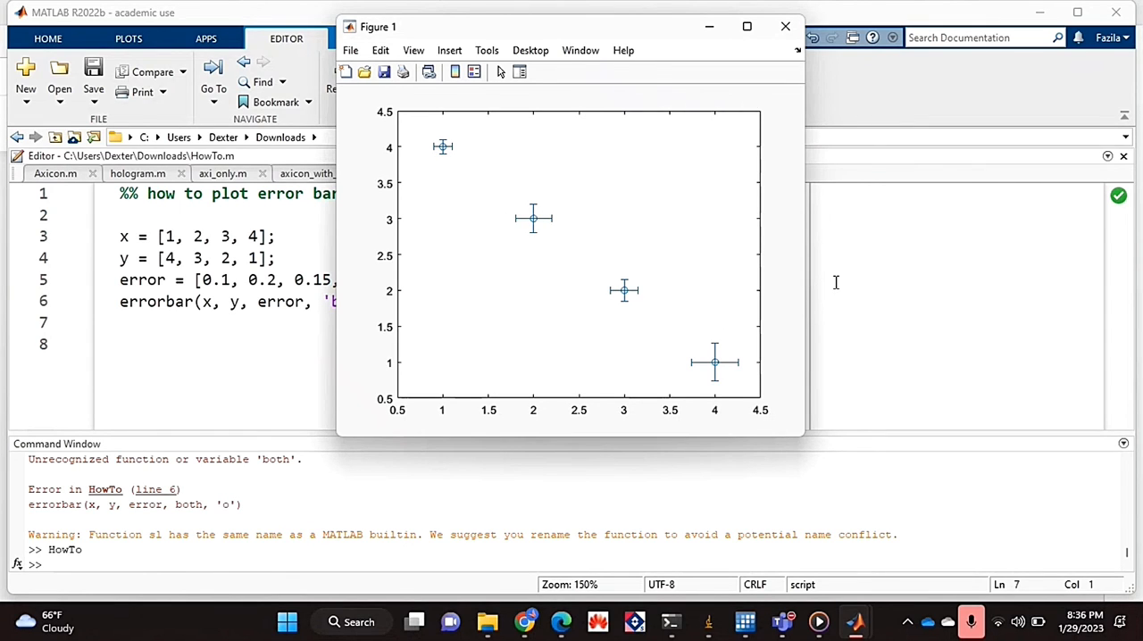
pyautogui.moveTo(576, 36)
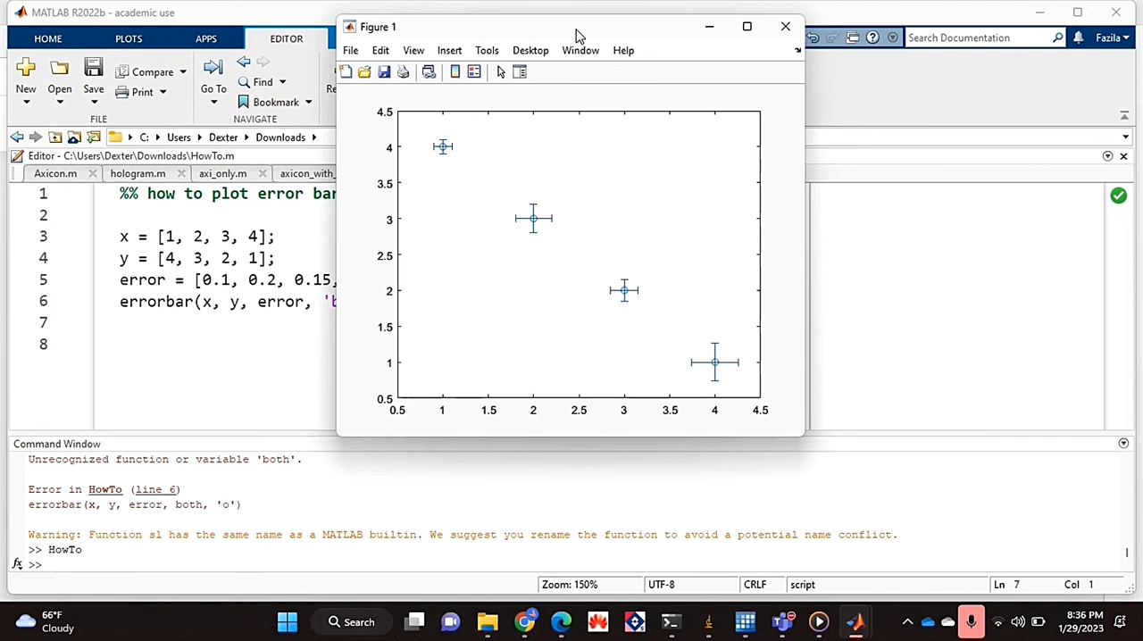
# Drag the Figure 1 window aside to reveal the script code.
pyautogui.moveTo(577, 26); pyautogui.dragTo(759, 226)
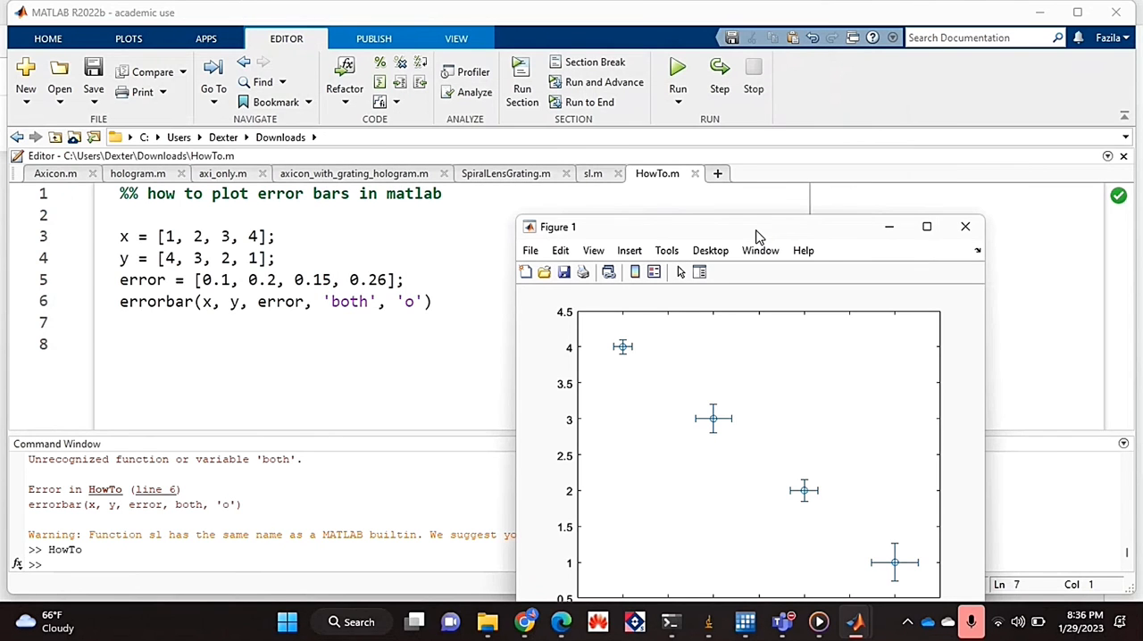